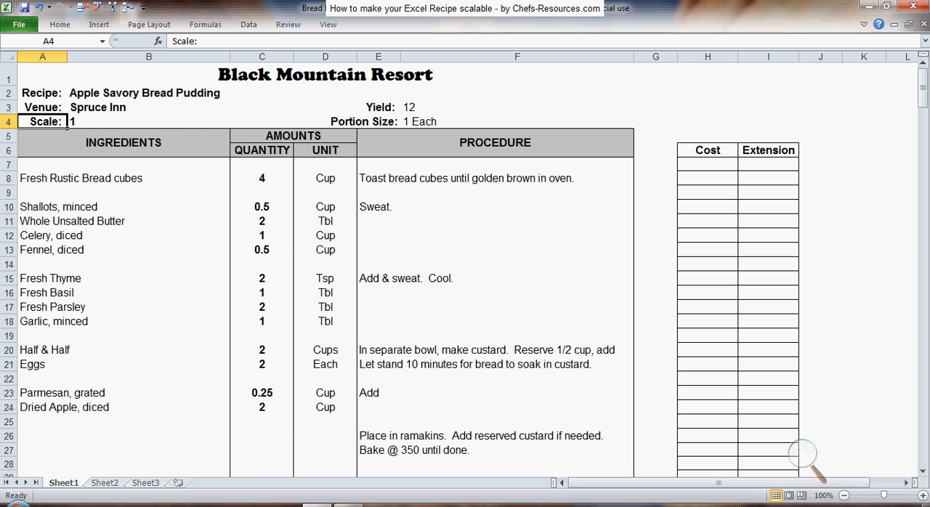
Begin the bread cubes formula in C8 as =4*B4, using the Scale cell
{"action": "left_click", "coordinate": [145, 122]}
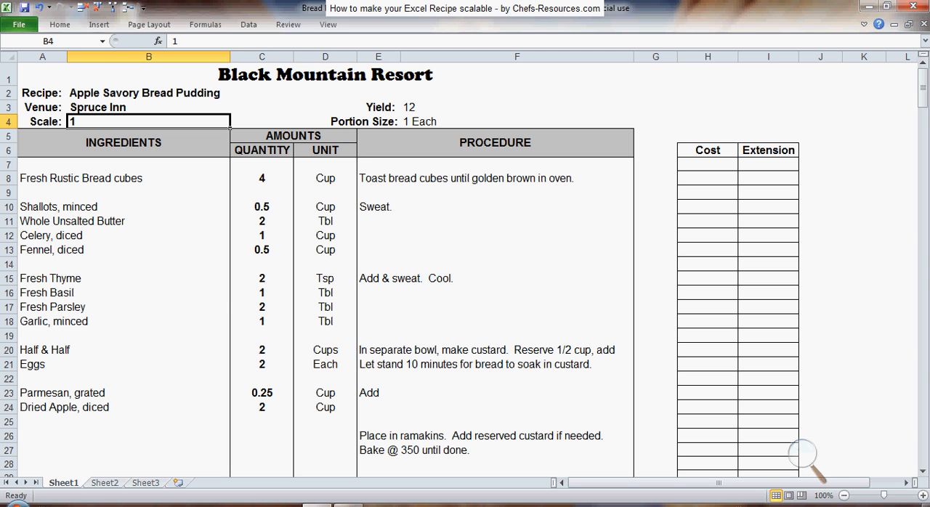
{"action": "left_click", "coordinate": [262, 178]}
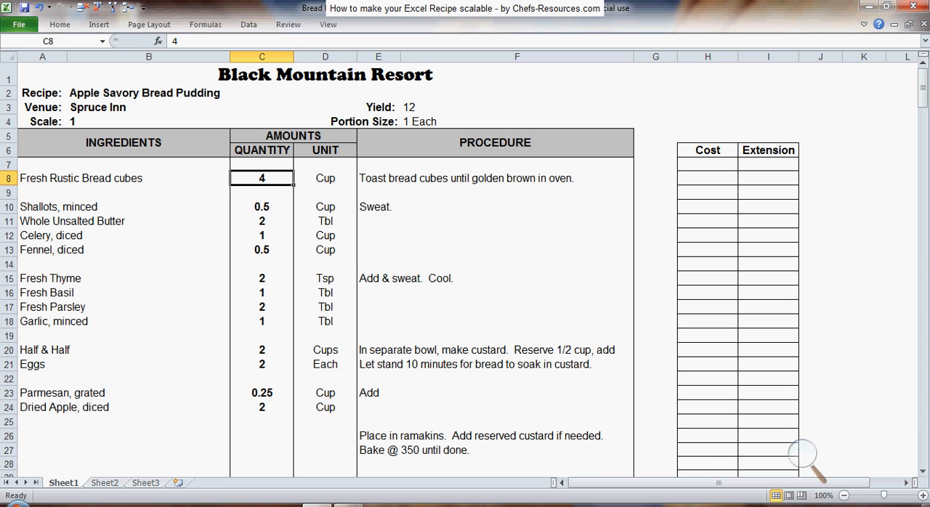
{"action": "double_click", "coordinate": [261, 178]}
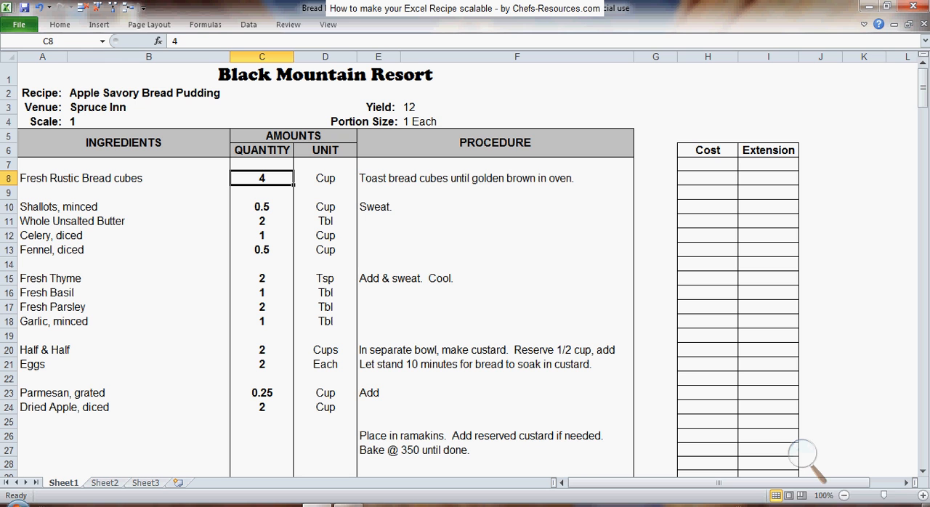
{"action": "type", "text": "="}
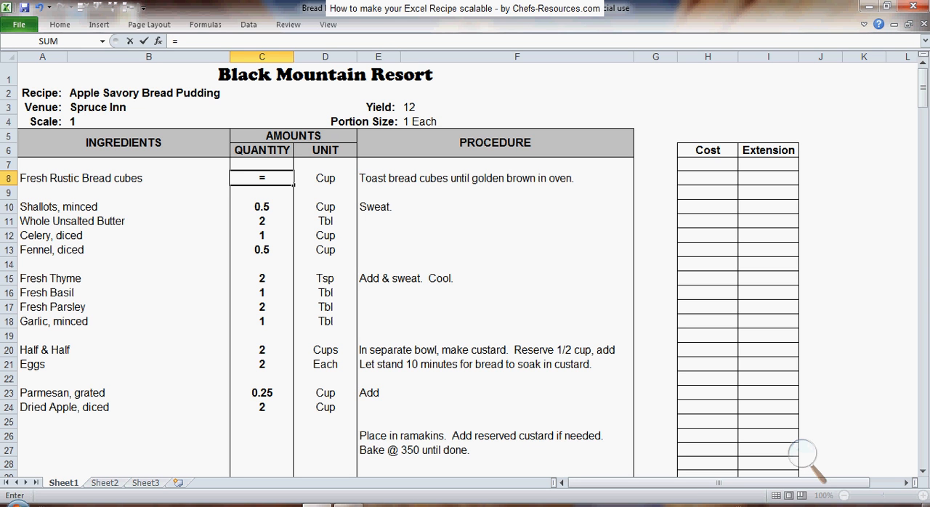
{"action": "type", "text": "4"}
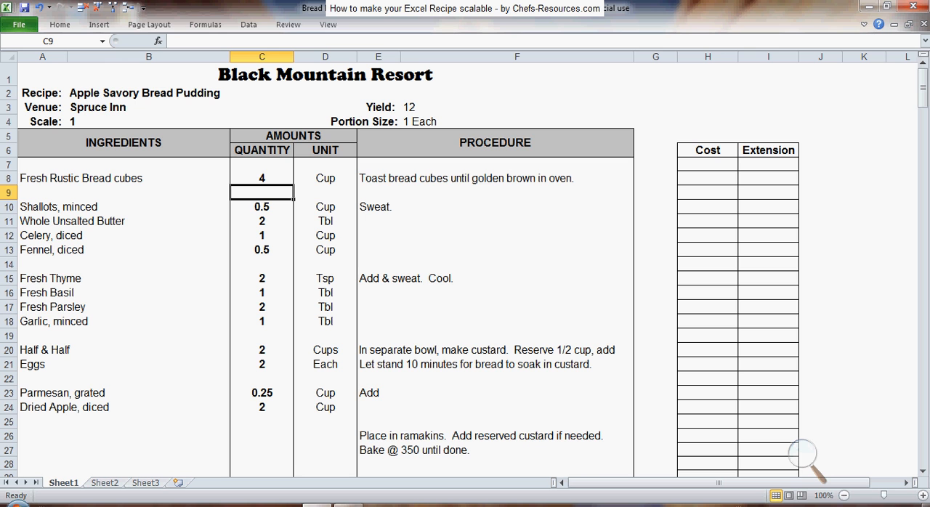
{"action": "left_click", "coordinate": [262, 178]}
{"action": "type", "text": "=4*B4"}
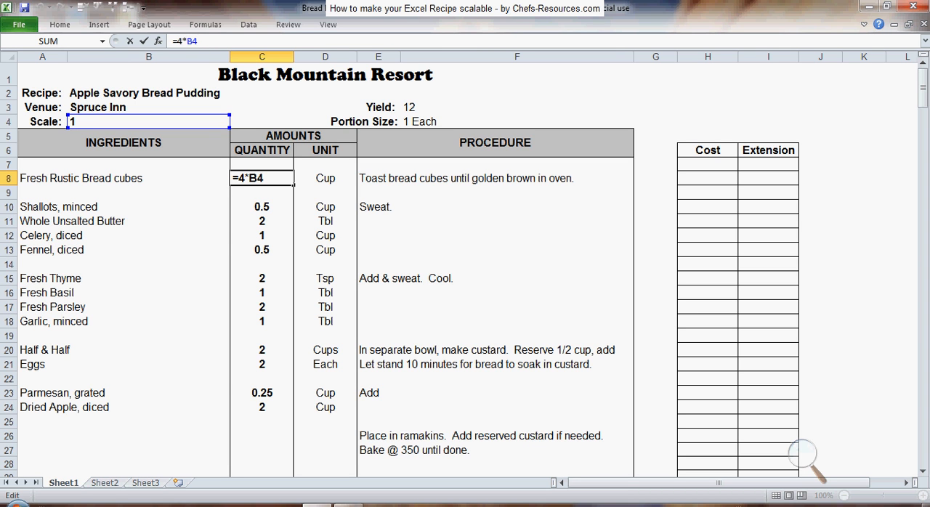
Start scaled formulas for shallots and the next quantities, e.g. =.5*B4 and =1*B4
{"action": "left_click", "coordinate": [262, 207]}
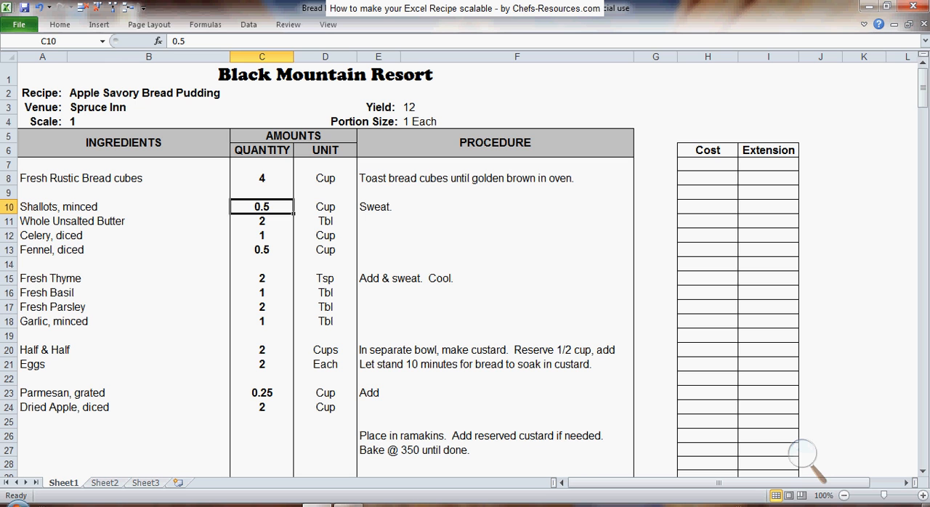
{"action": "type", "text": "="}
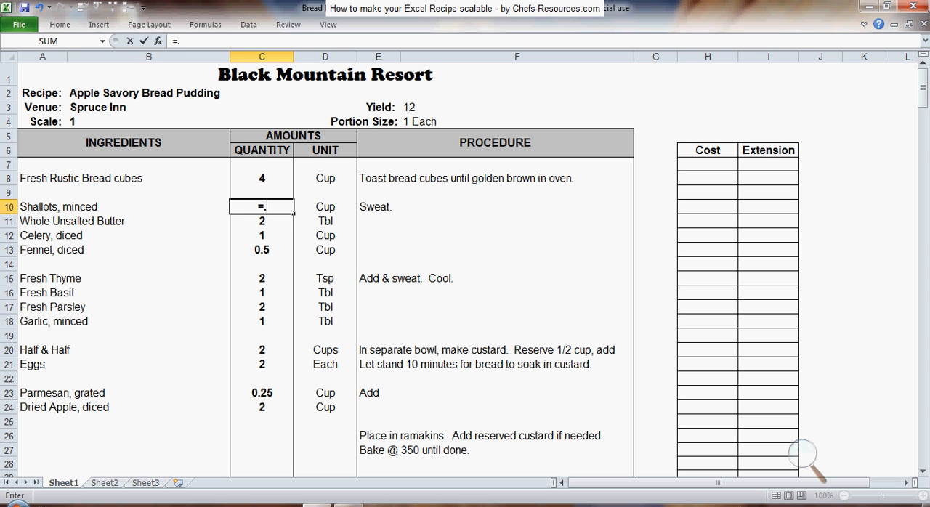
{"action": "type", "text": ".5*"}
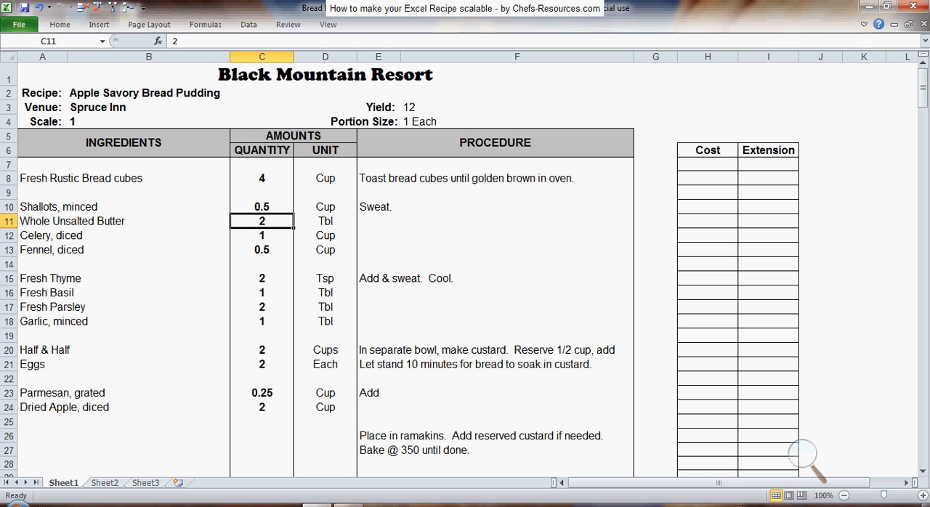
{"action": "type", "text": "="}
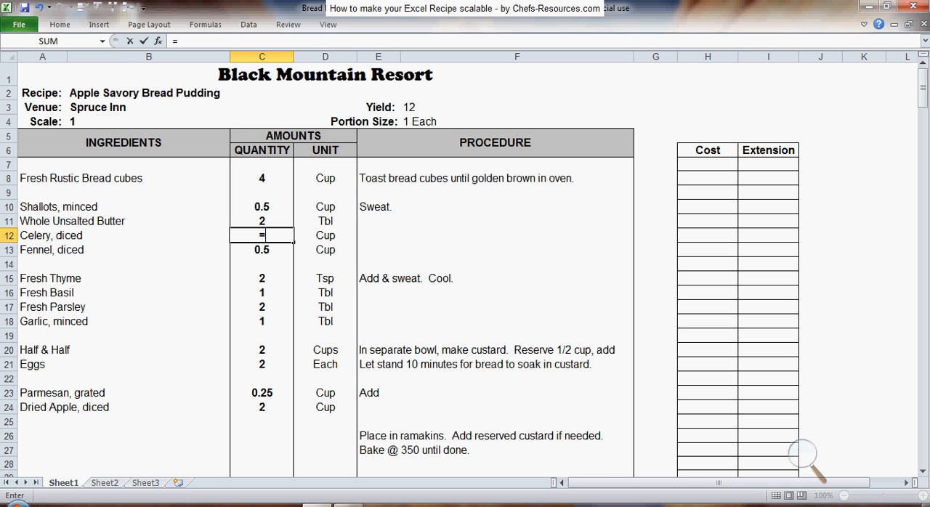
{"action": "type", "text": "1*"}
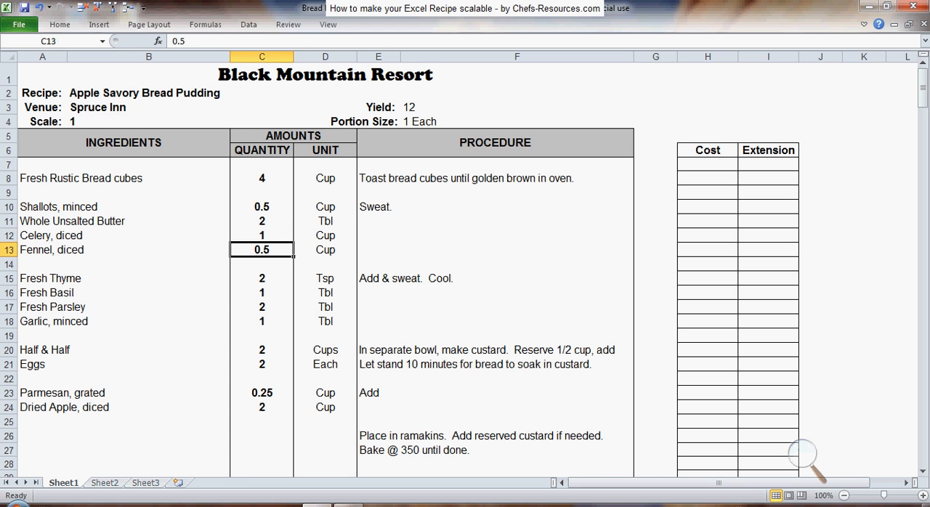
{"action": "type", "text": "=.5"}
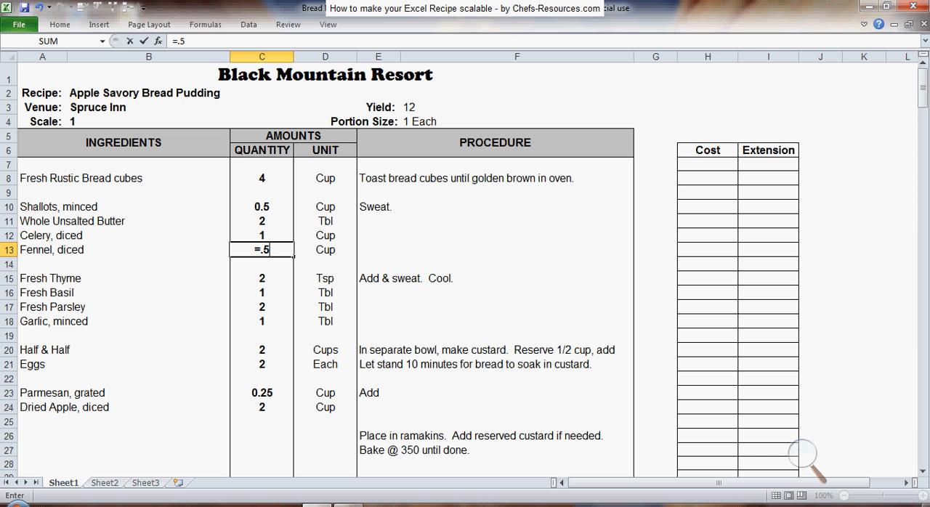
Reference Scale cell B4 in the fennel formula and continue through garlic, e.g. =2*B4
{"action": "left_click", "coordinate": [148, 121]}
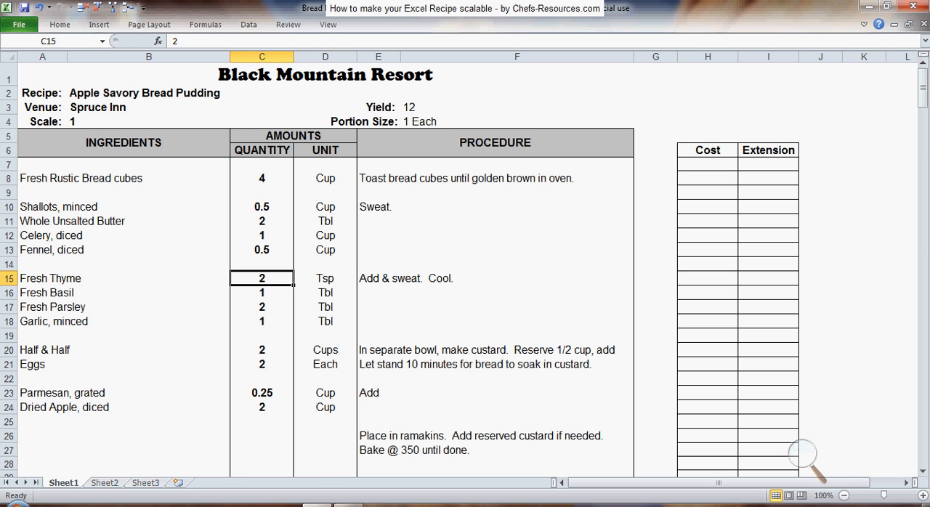
{"action": "type", "text": "="}
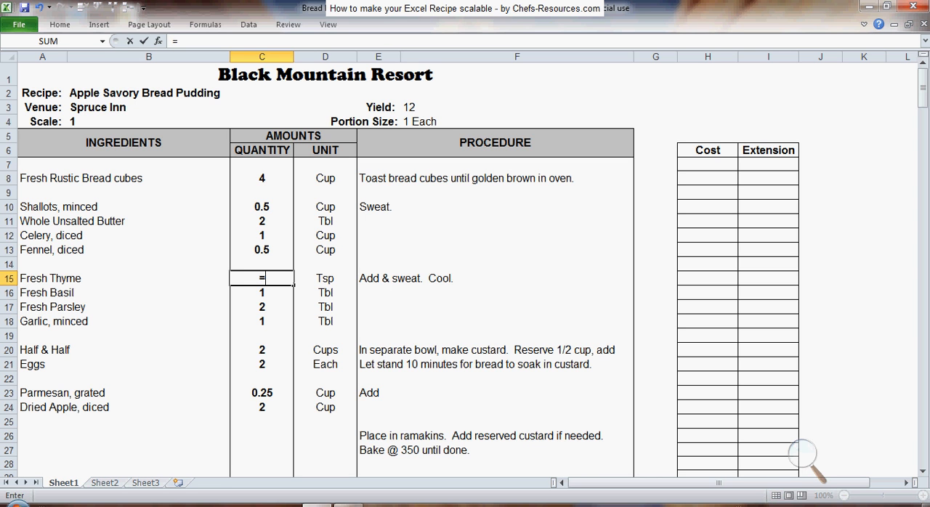
{"action": "type", "text": "2*"}
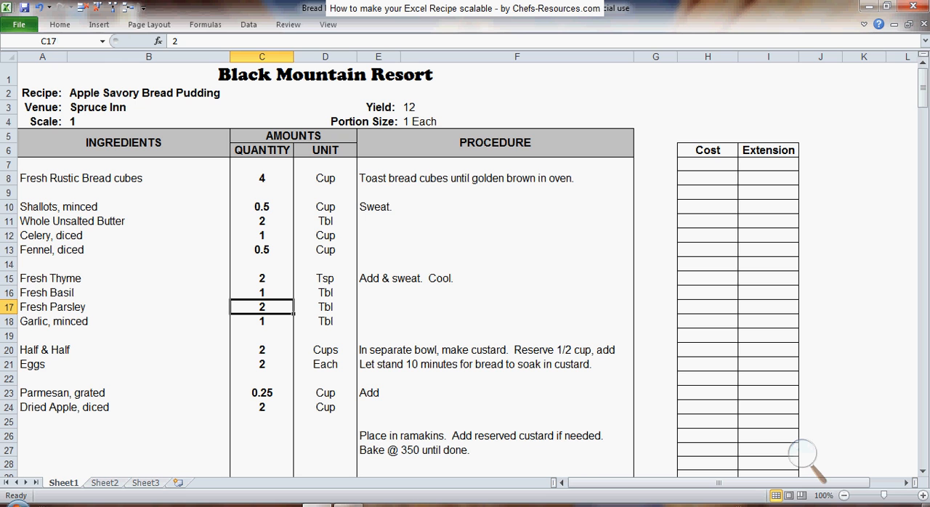
{"action": "type", "text": "="}
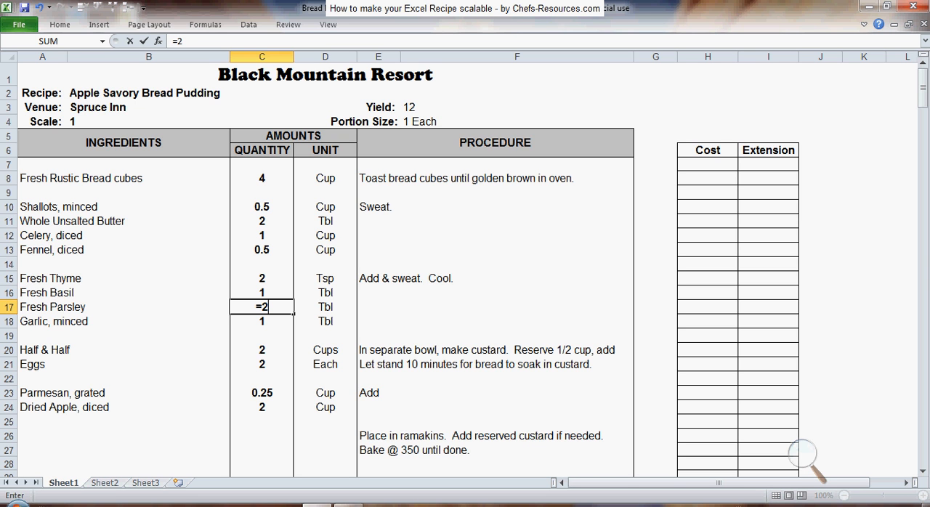
{"action": "type", "text": "*"}
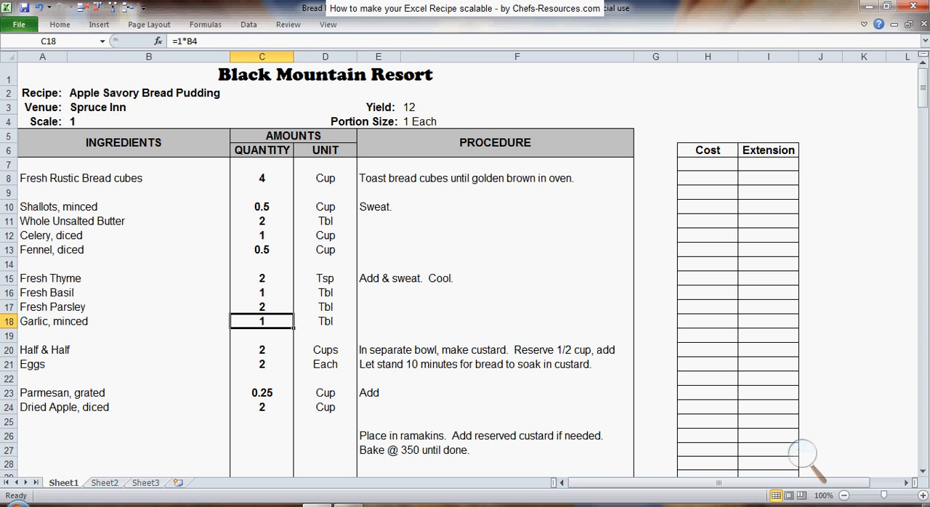
Try Scale values 2 and 10 in B4, then set it to 0.5
{"action": "left_click", "coordinate": [149, 121]}
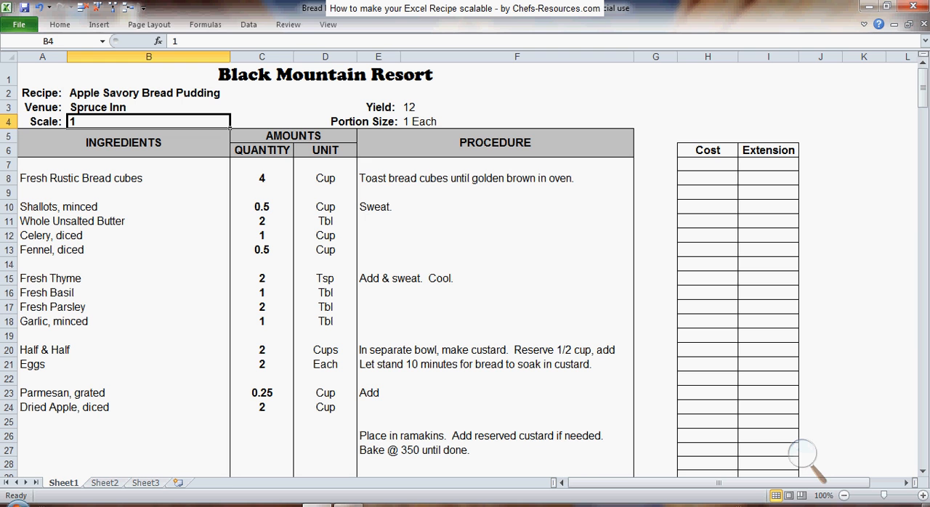
{"action": "type", "text": "2"}
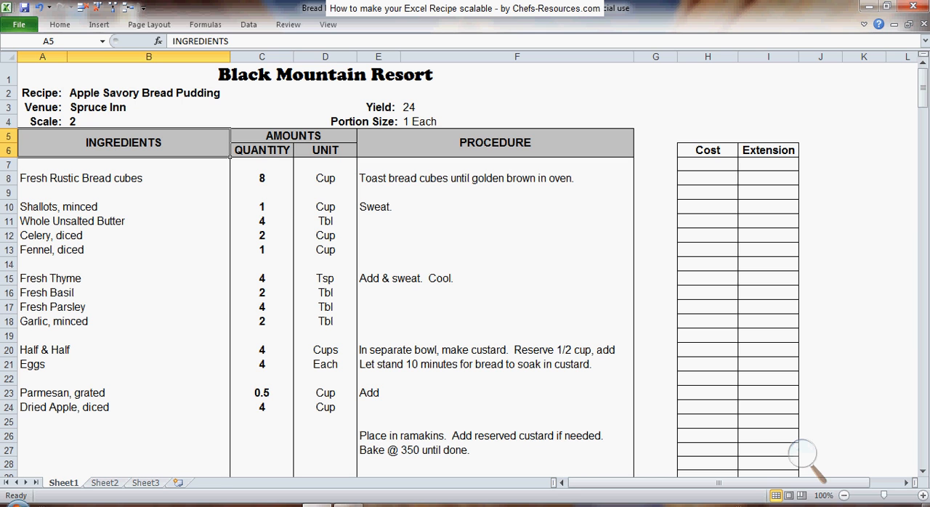
{"action": "left_click", "coordinate": [149, 121]}
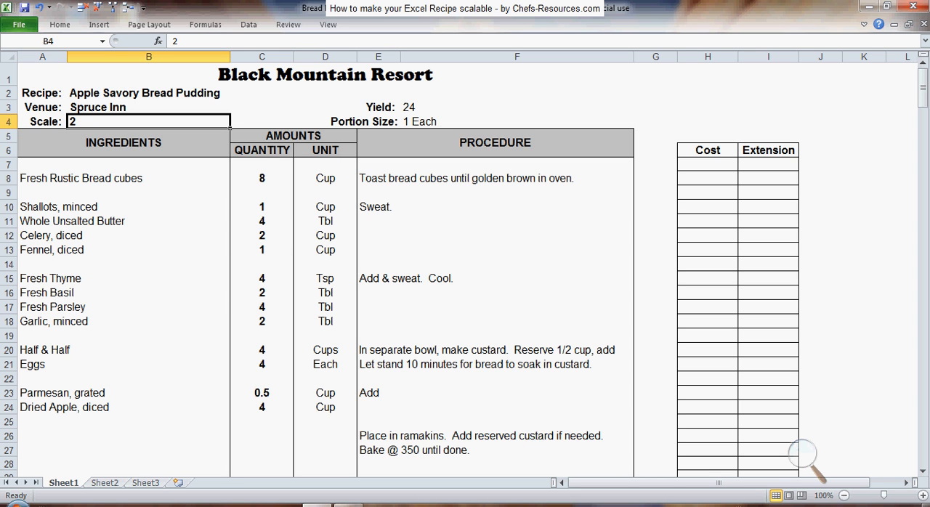
{"action": "type", "text": "10"}
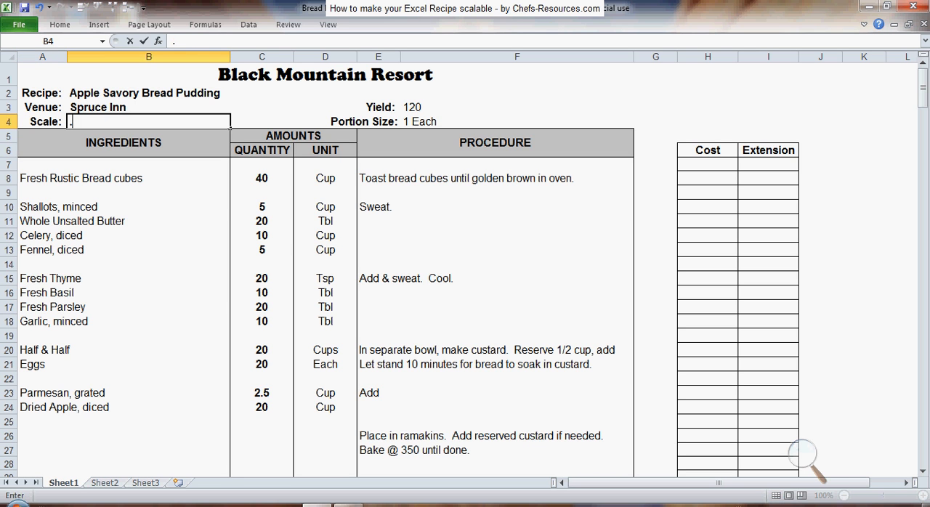
{"action": "type", "text": "0.5"}
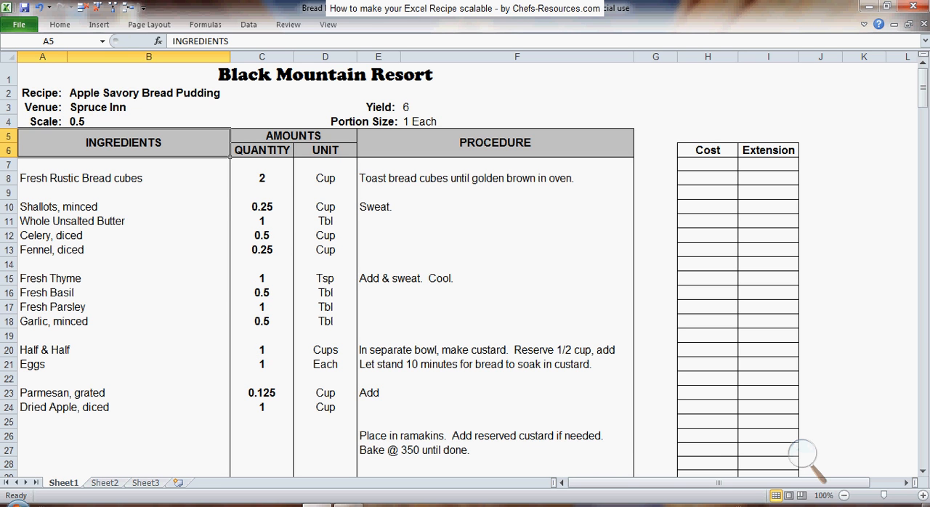